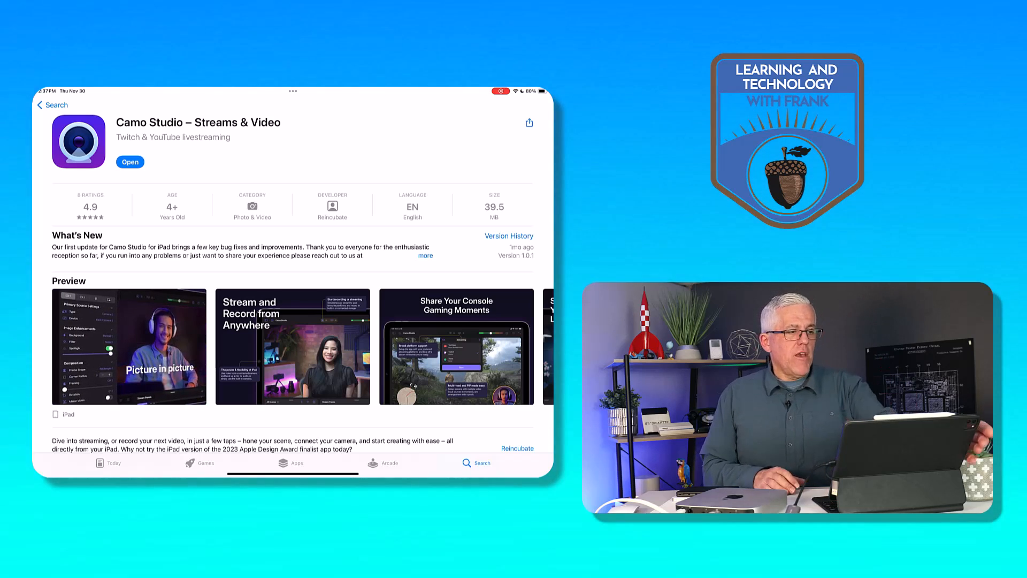
- Launch Camo Studio from its App Store page
left_click(130, 162)
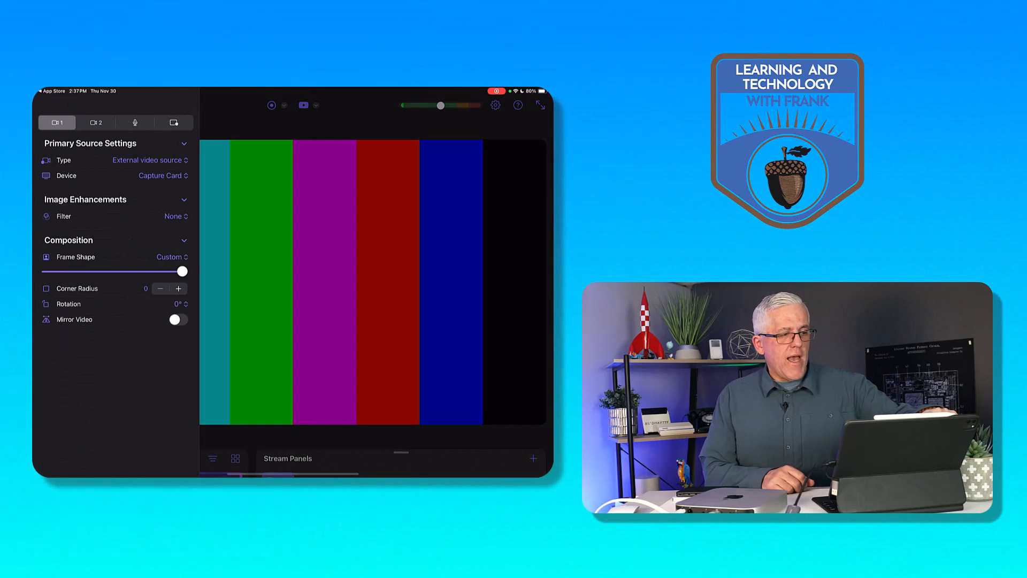
left_click(147, 160)
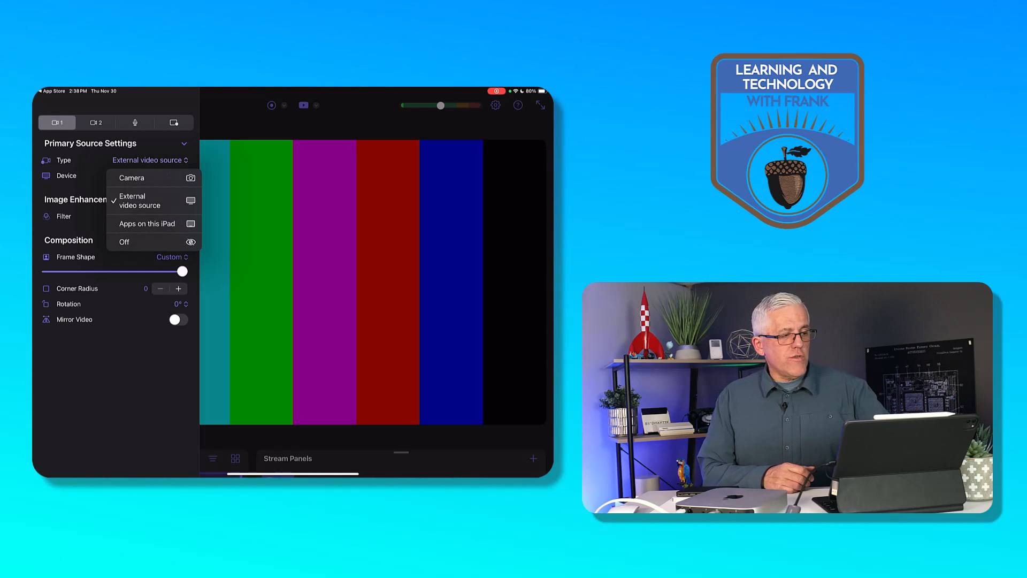
left_click(139, 200)
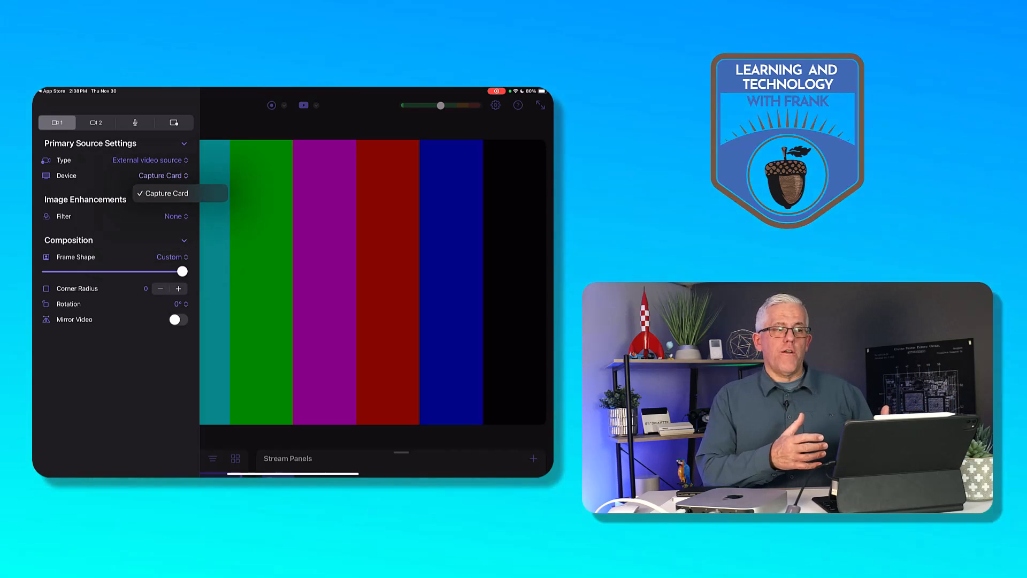
left_click(167, 194)
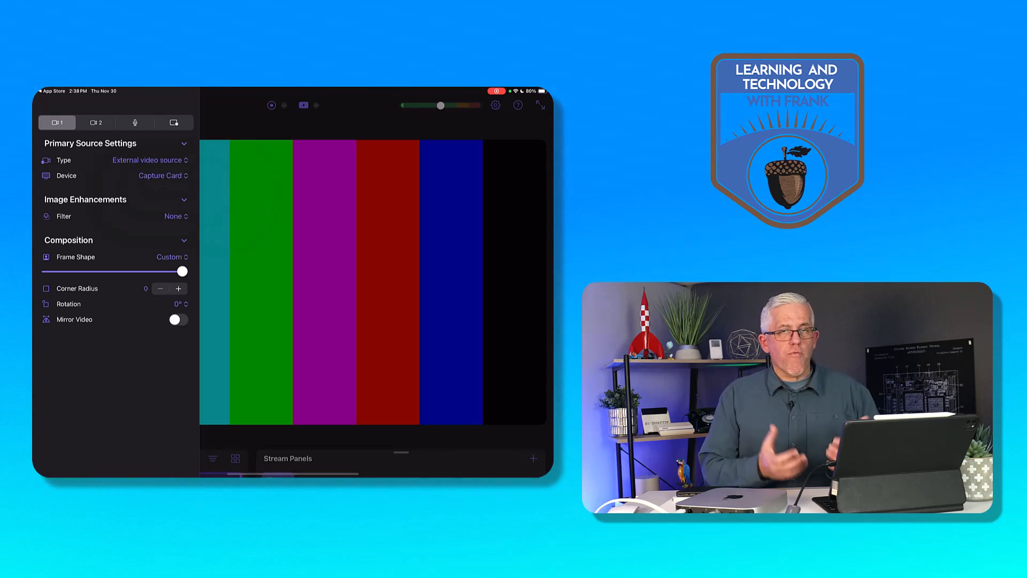
left_click(45, 105)
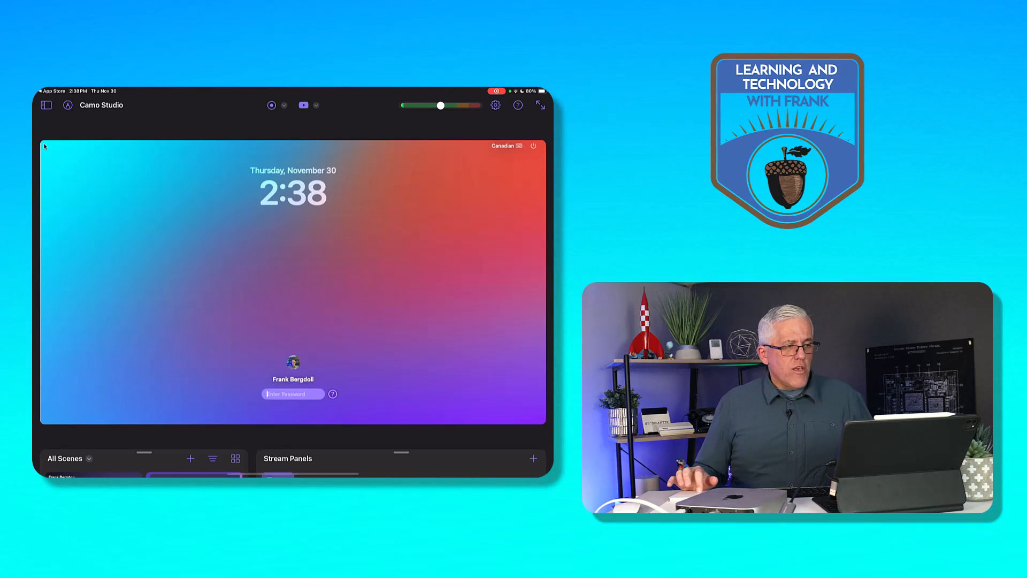
mouse_move(271, 327)
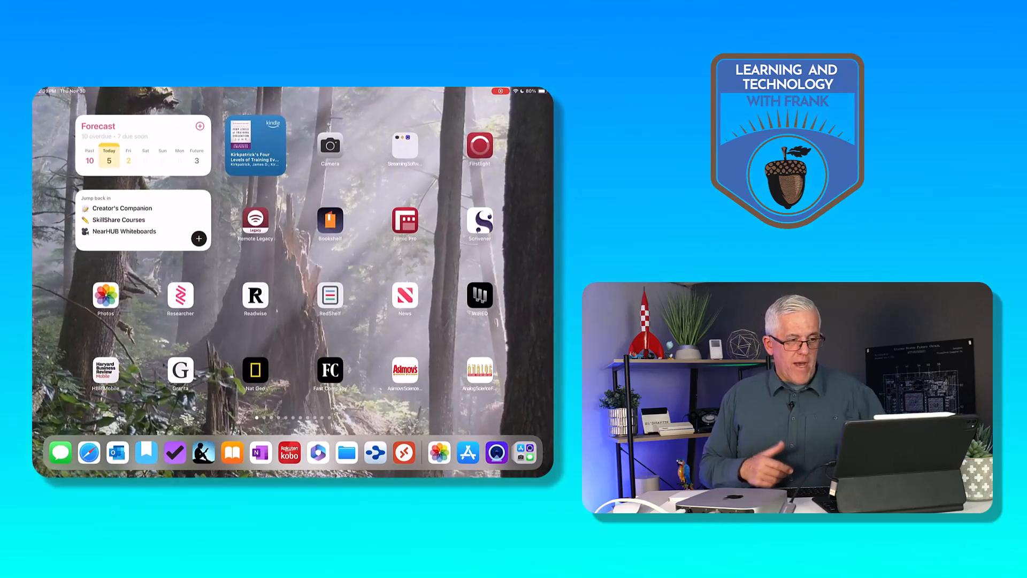
- Open Kirkpatrick's Four Levels of Training Evaluation from the home screen Kindle widget
left_click(256, 143)
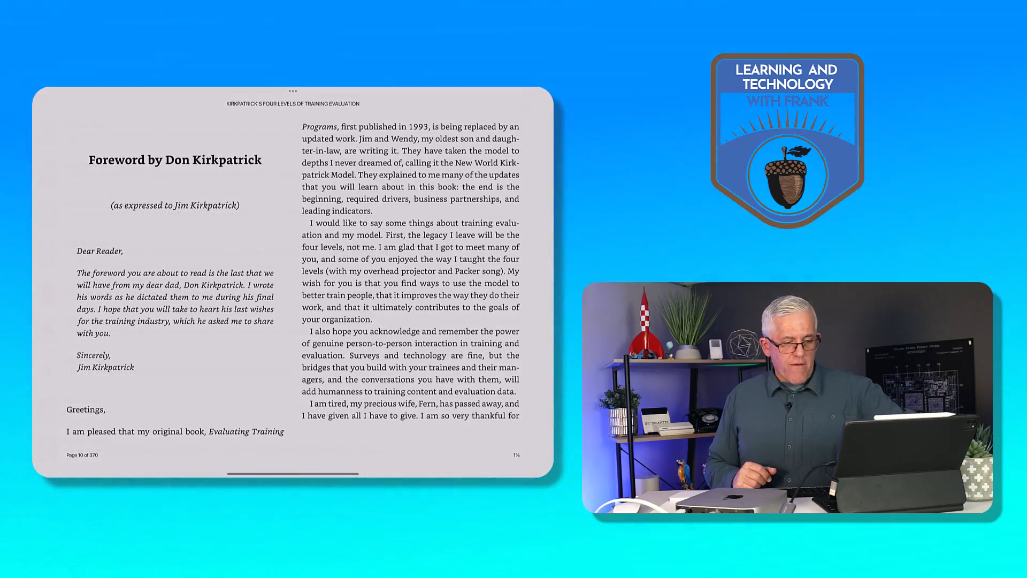